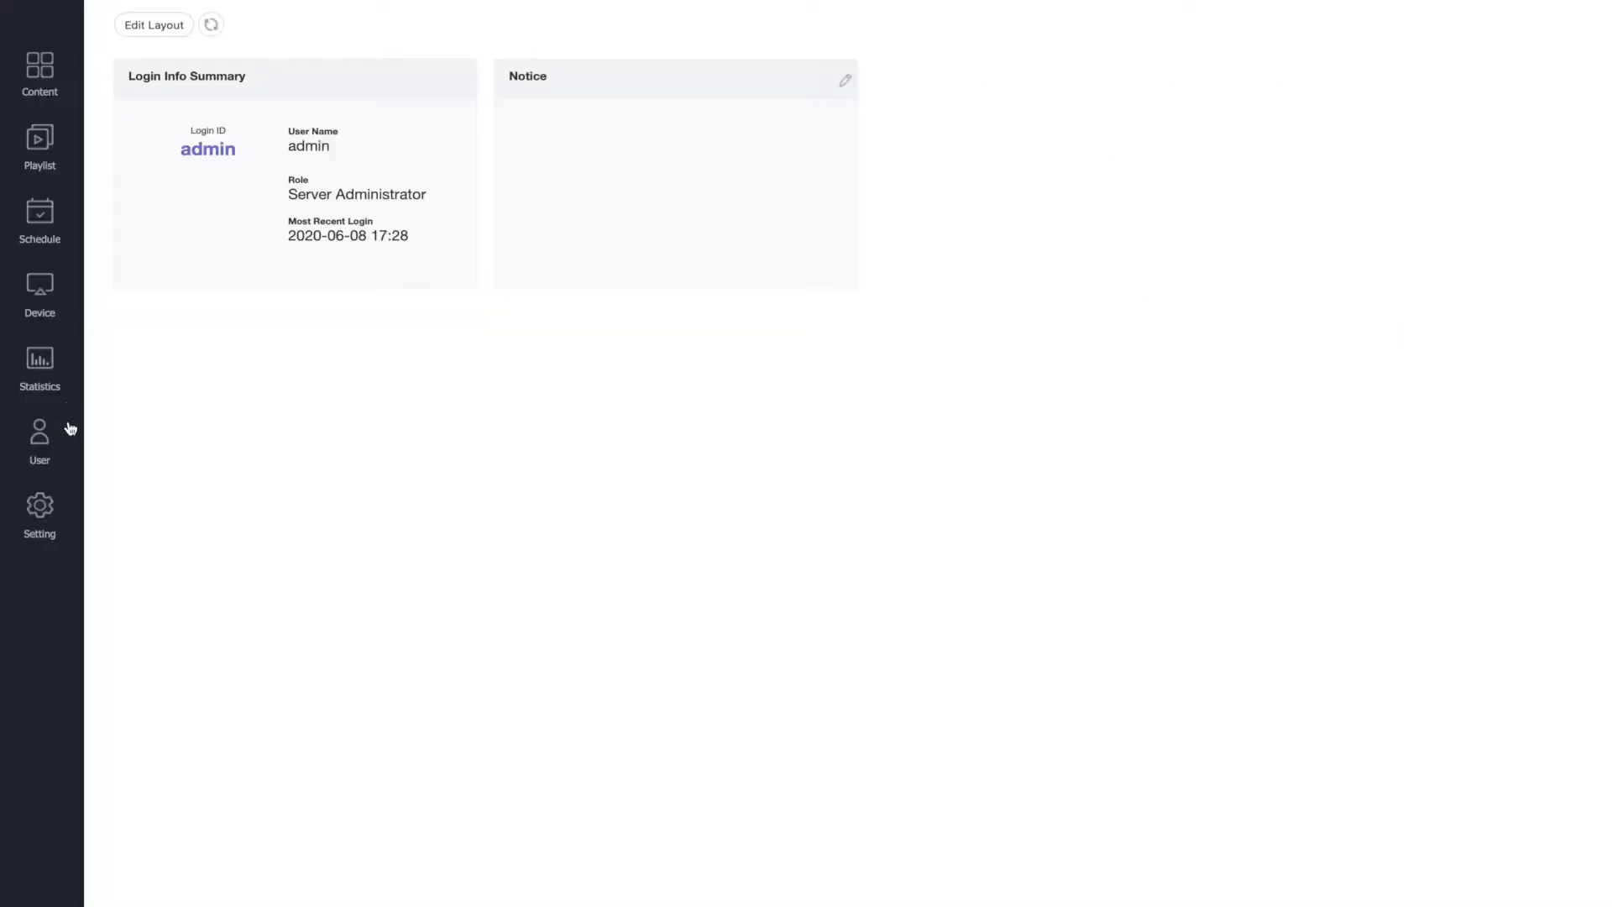
pyautogui.moveTo(39, 509)
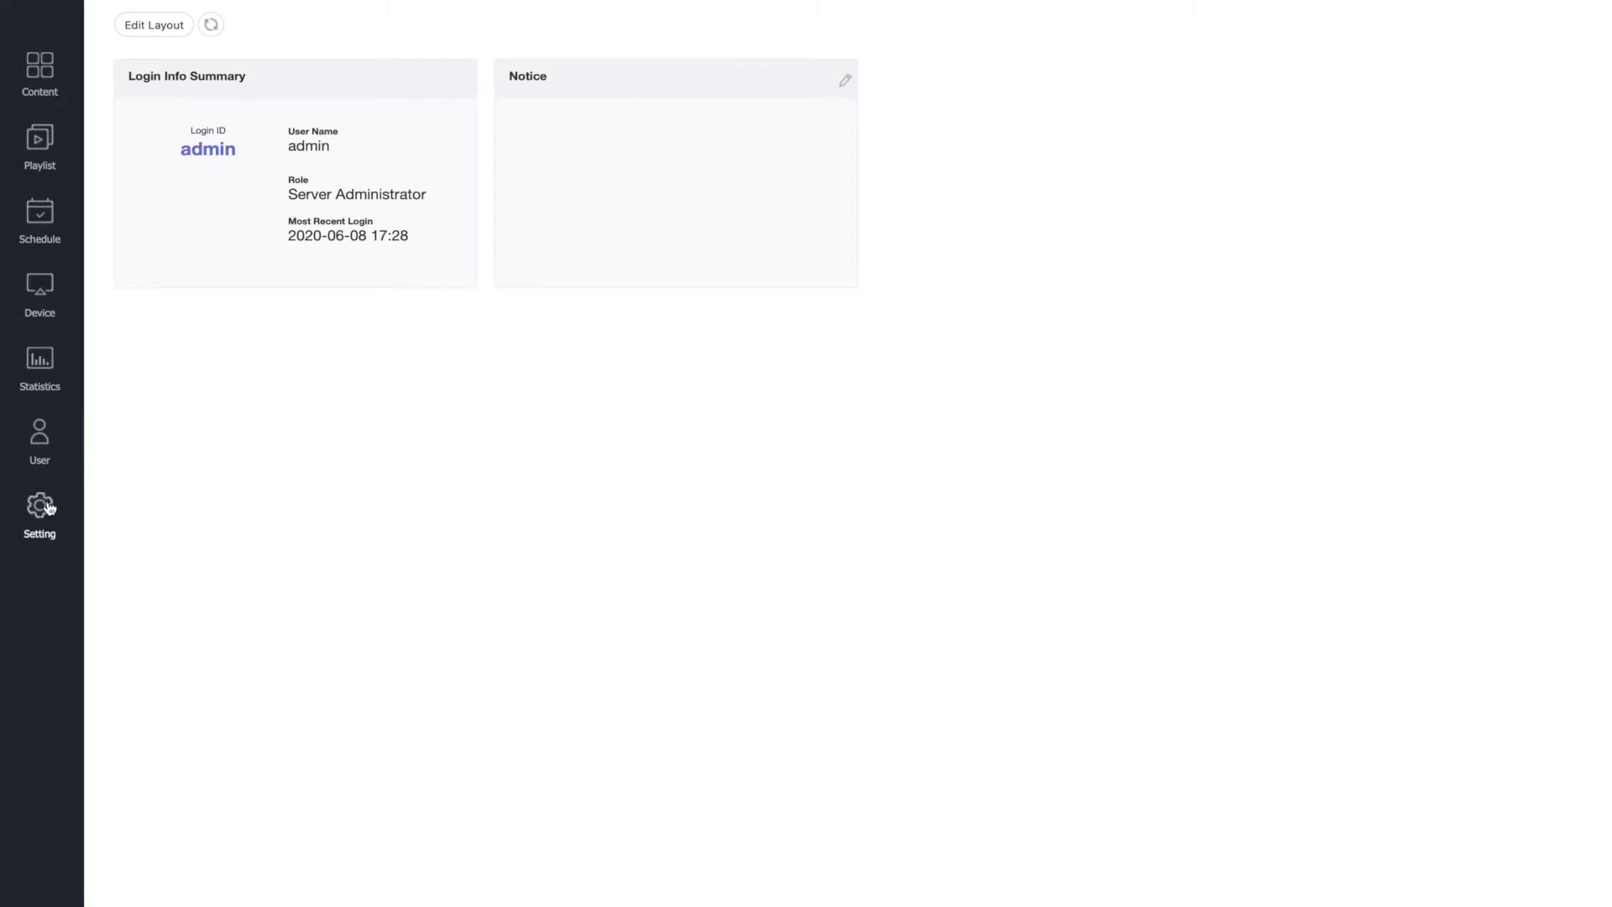
# - Reach the Automatic Time Zone (SPlayer) section of Server Settings under Server Management
pyautogui.click(38, 509)
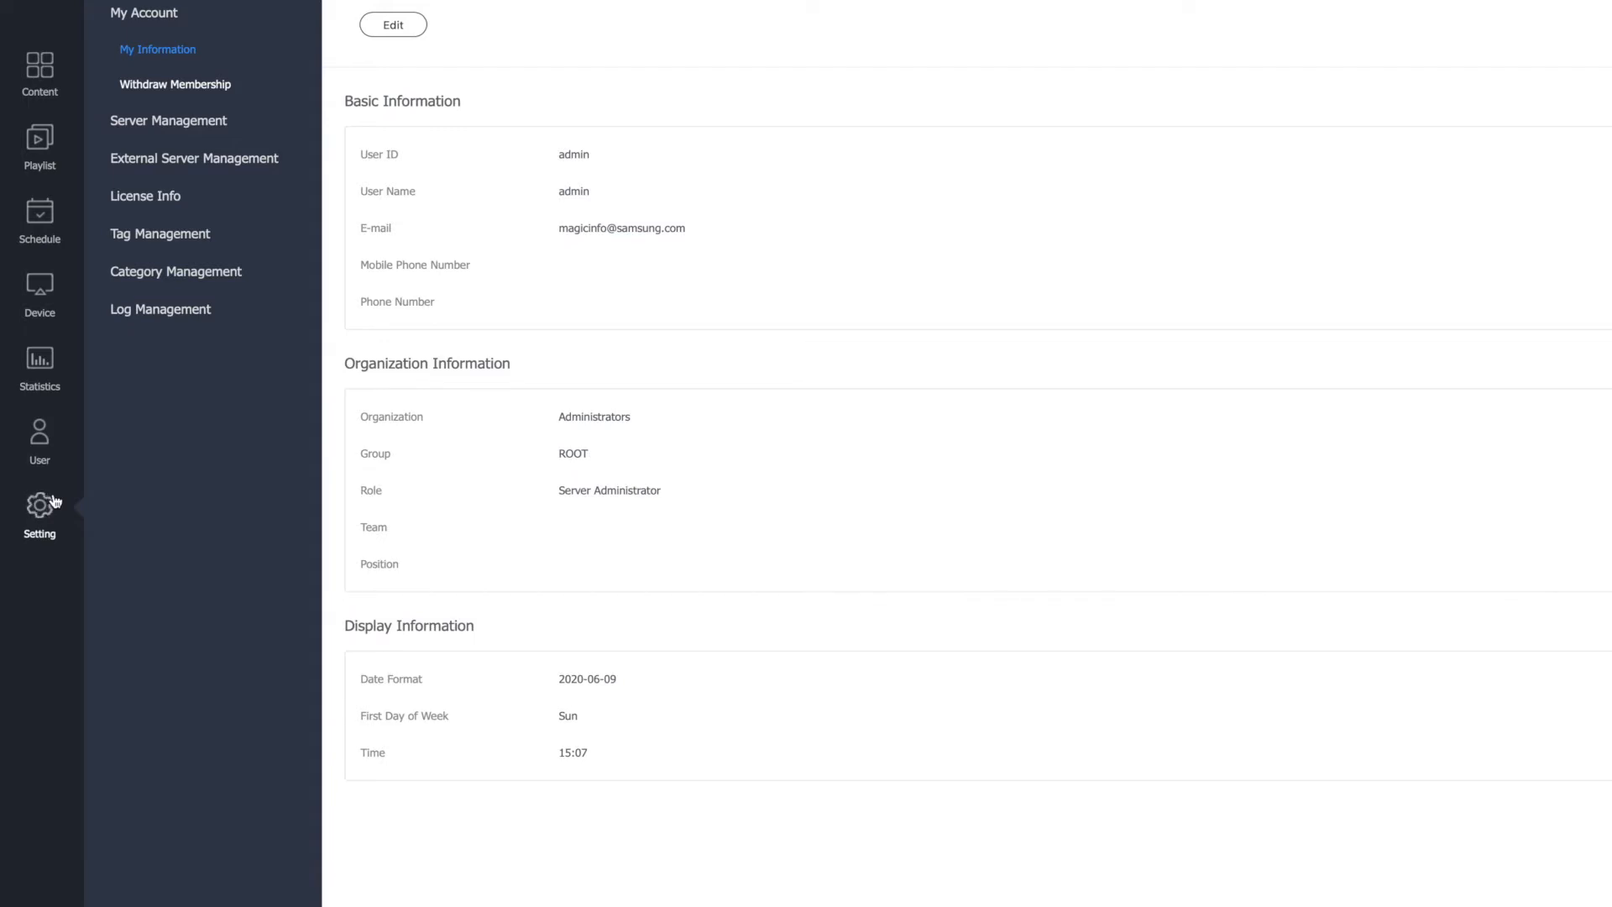
pyautogui.click(168, 121)
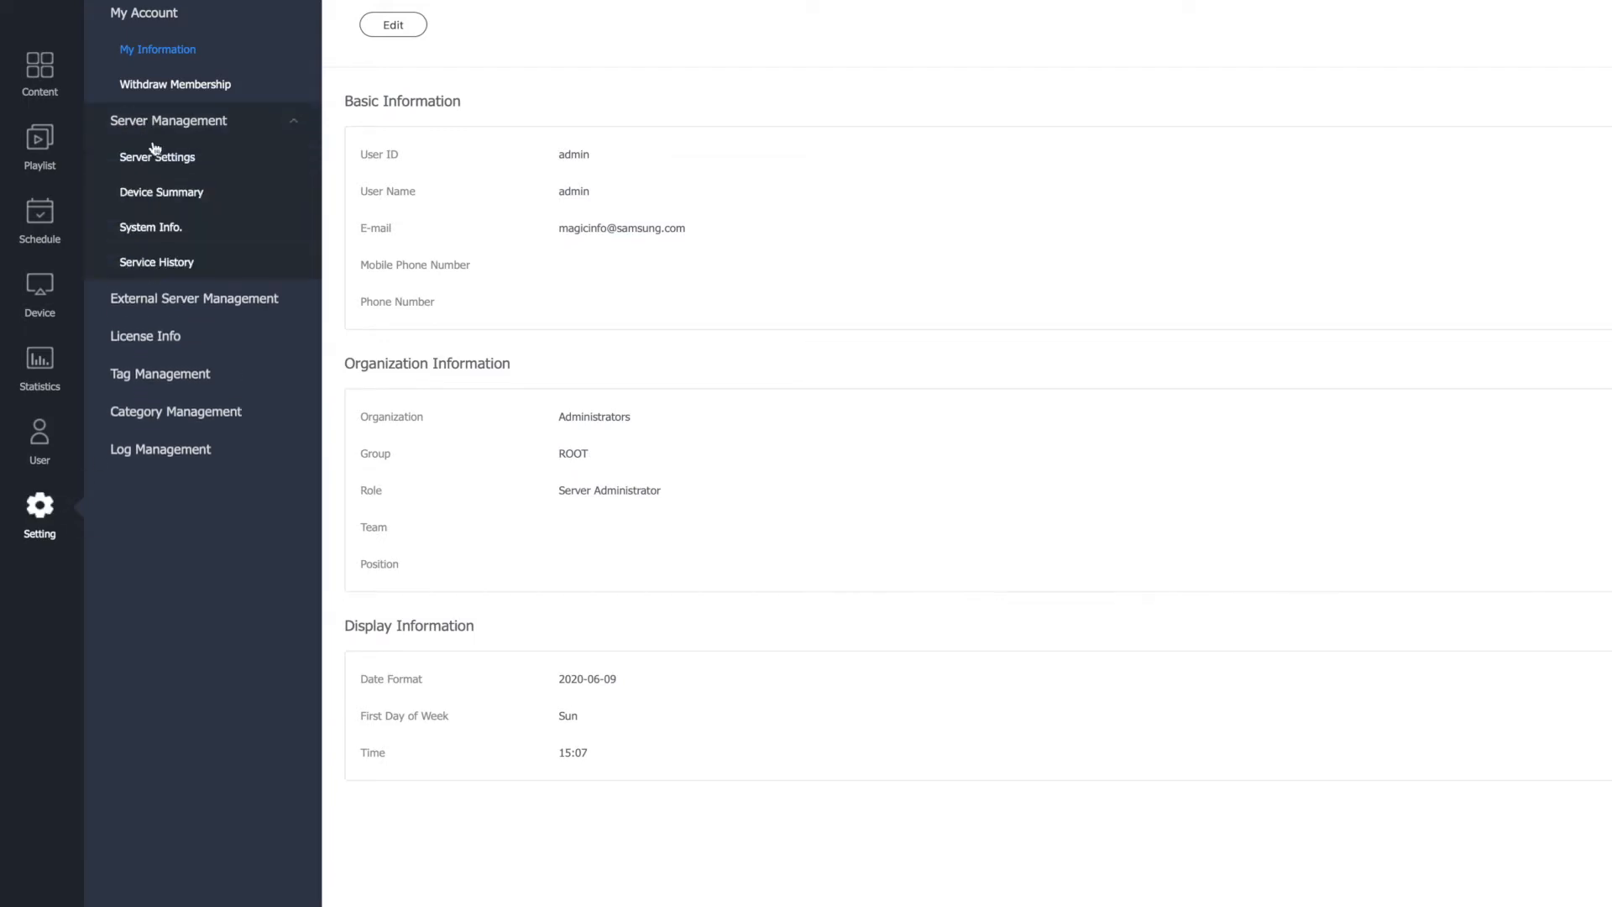
pyautogui.click(156, 157)
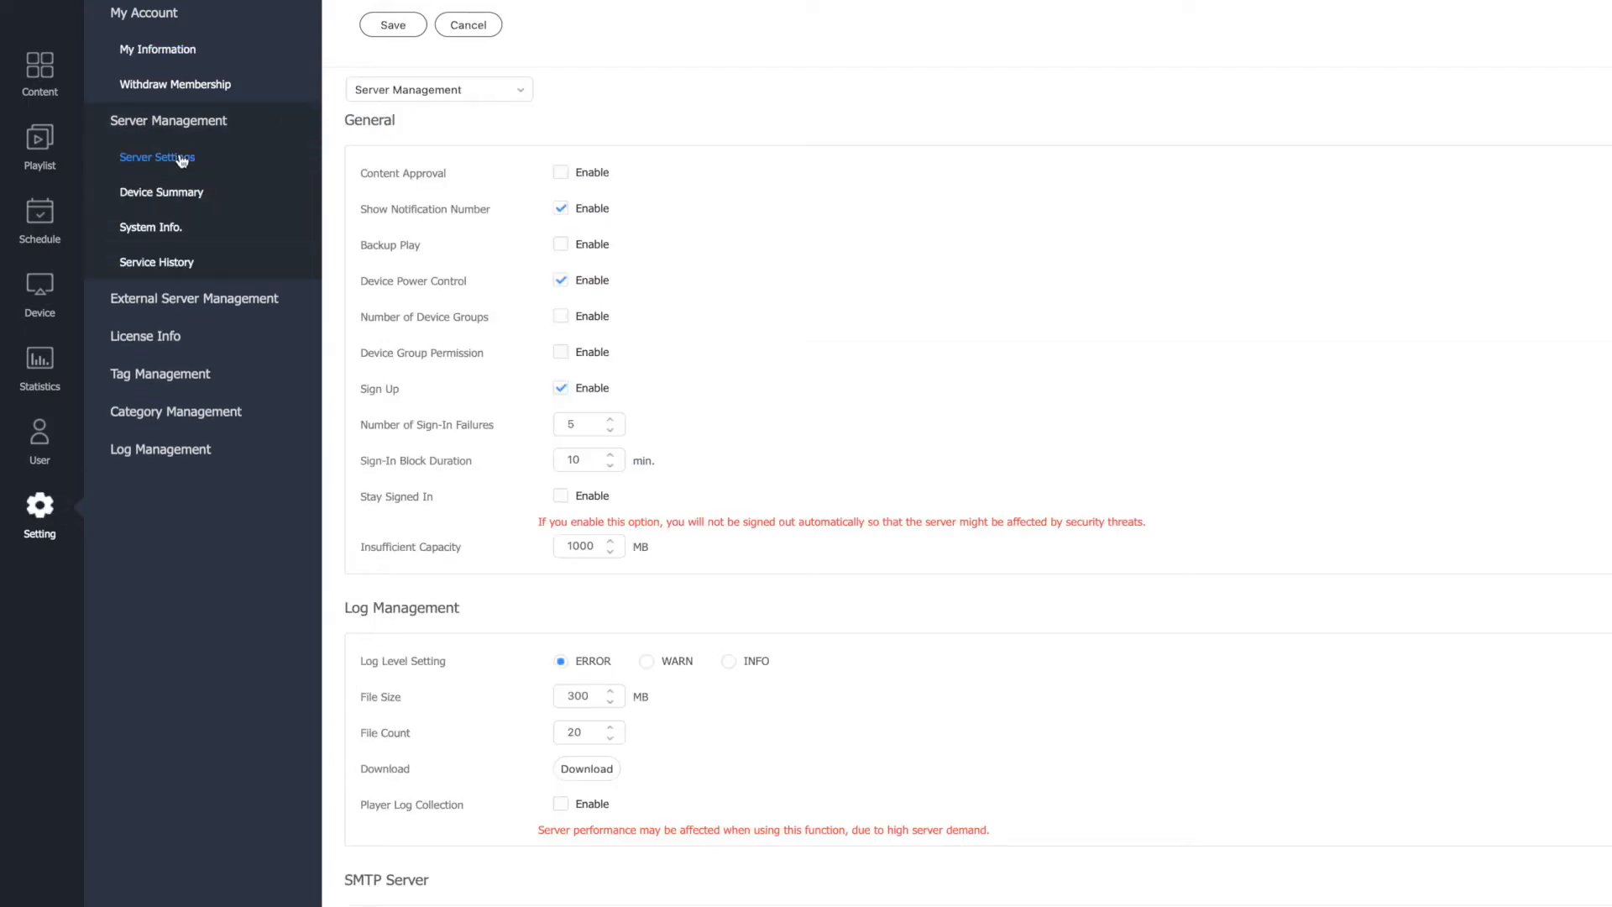
pyautogui.scroll(-3)
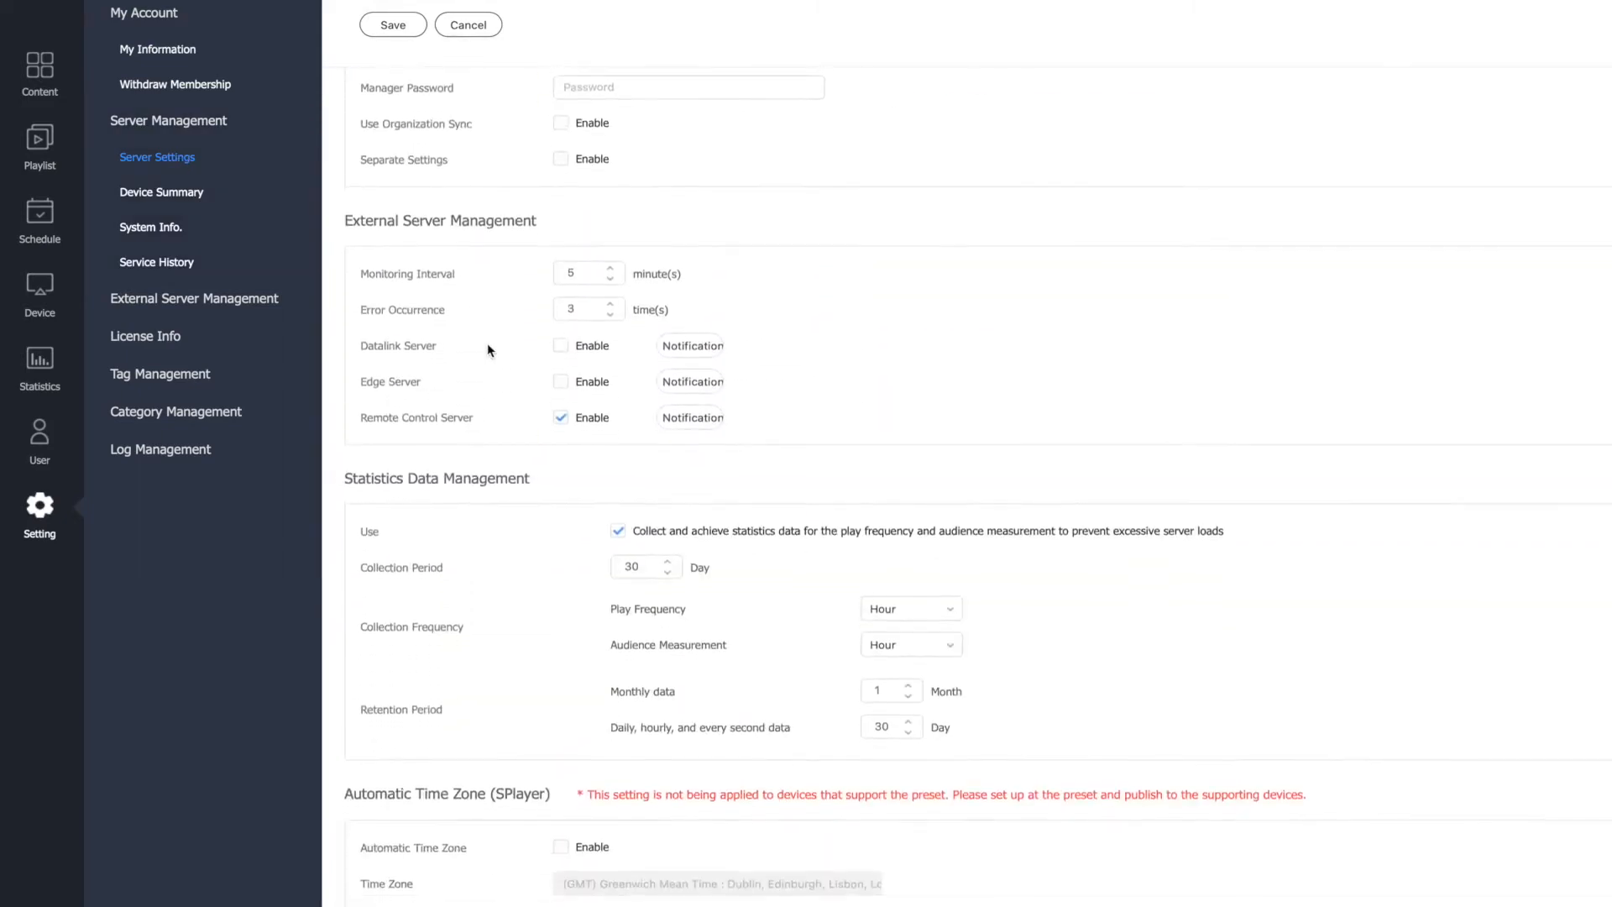
pyautogui.scroll(-3)
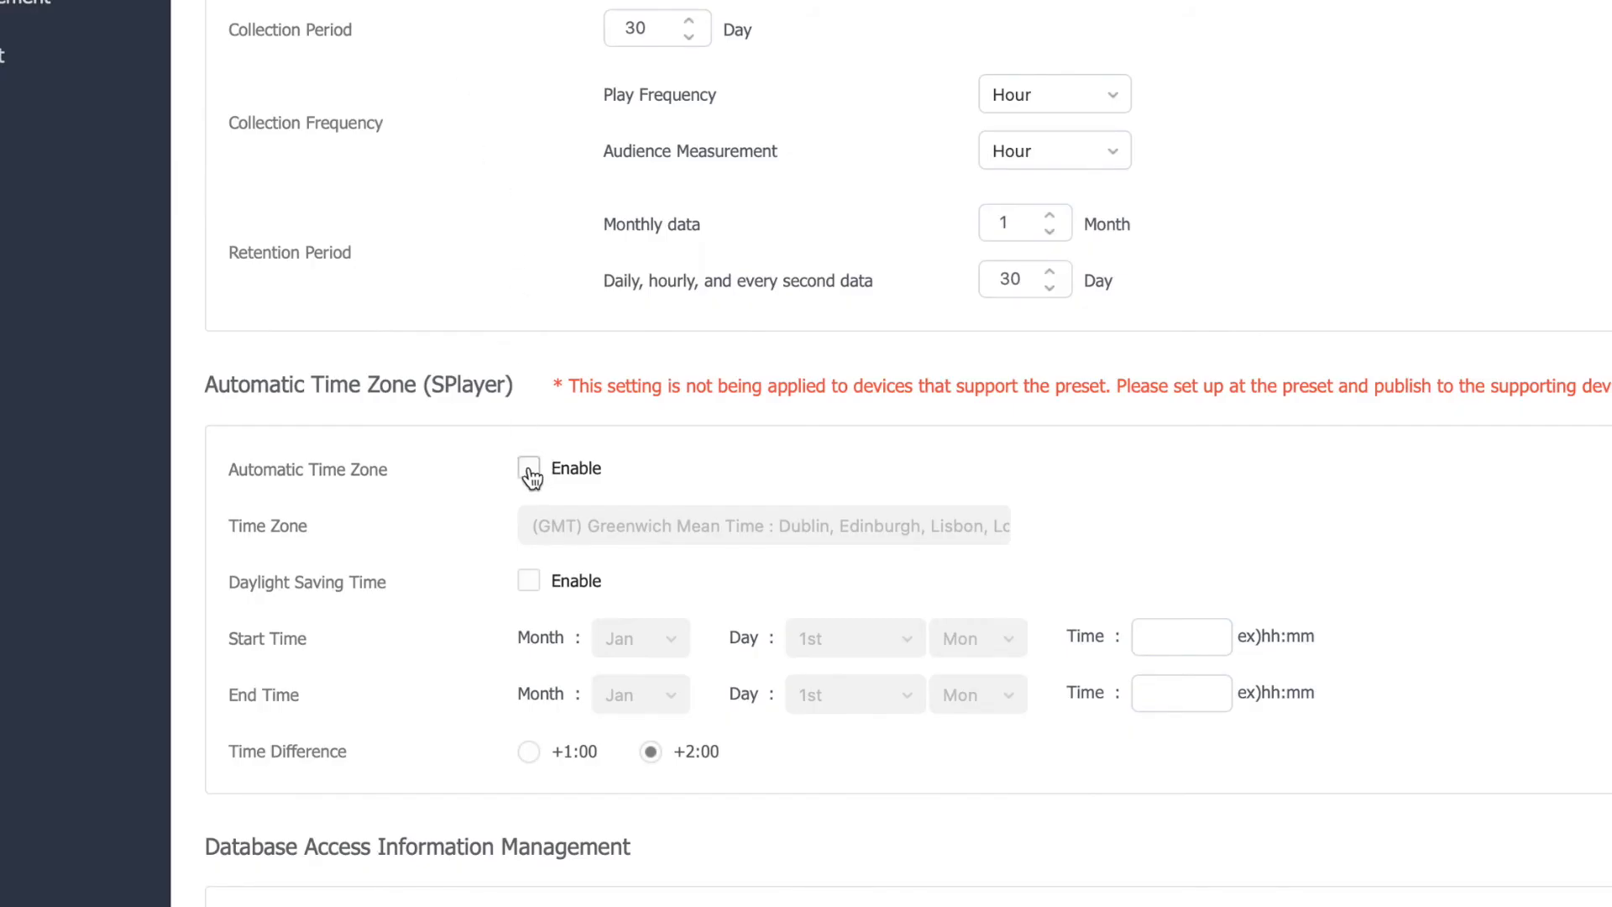
# - Enable Automatic Time Zone and Daylight Saving Time, keeping the zone at Greenwich Mean Time
pyautogui.click(529, 469)
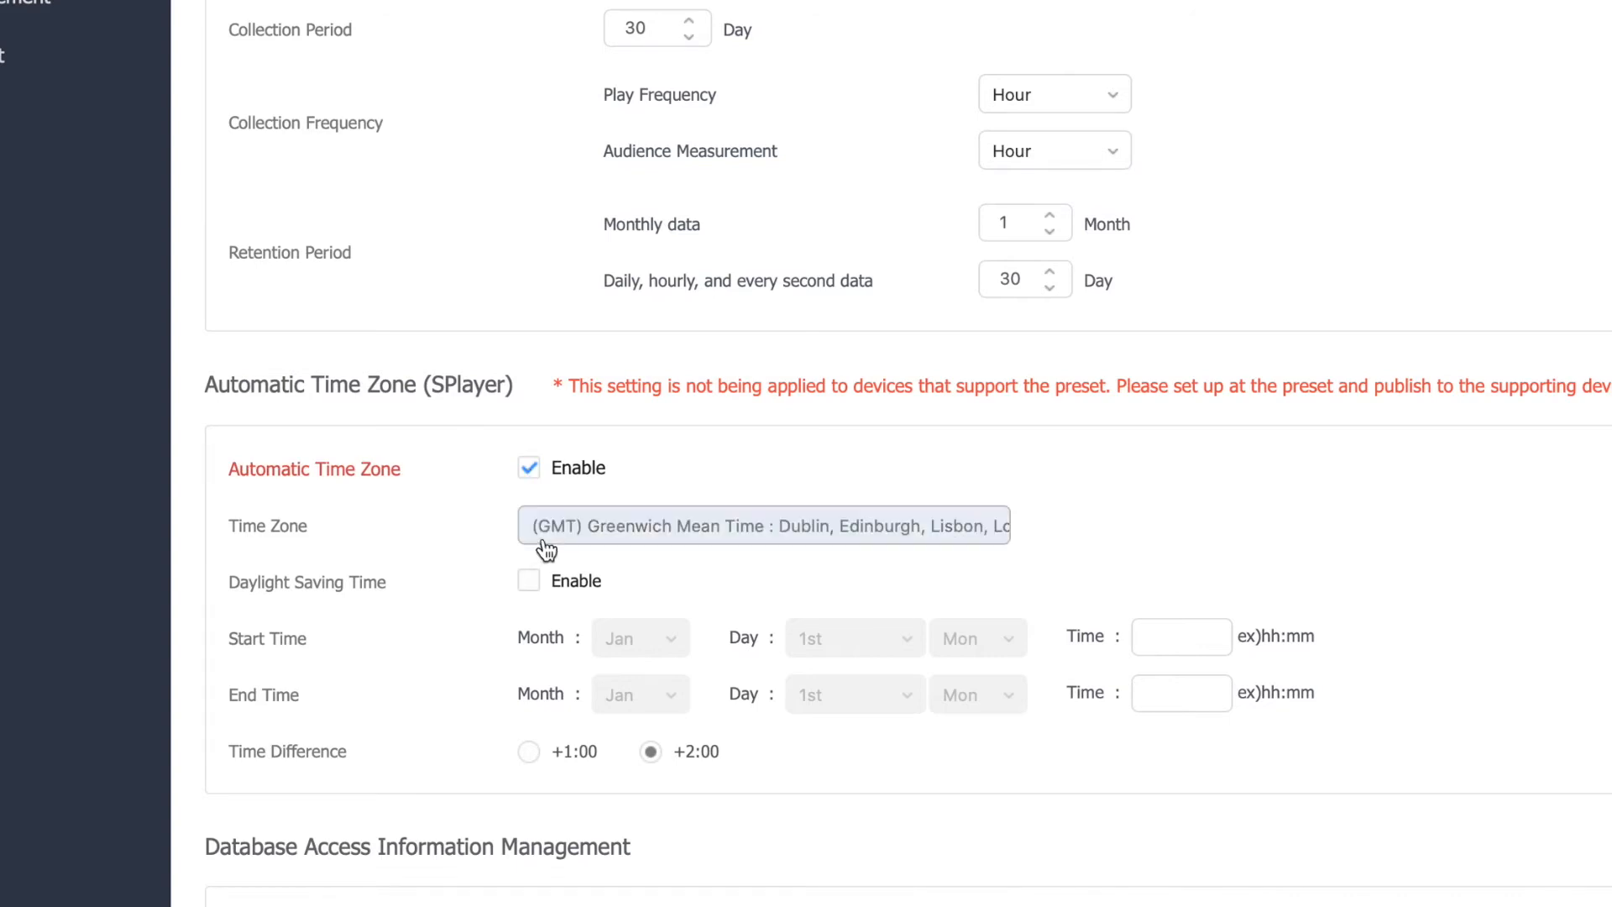
pyautogui.click(762, 526)
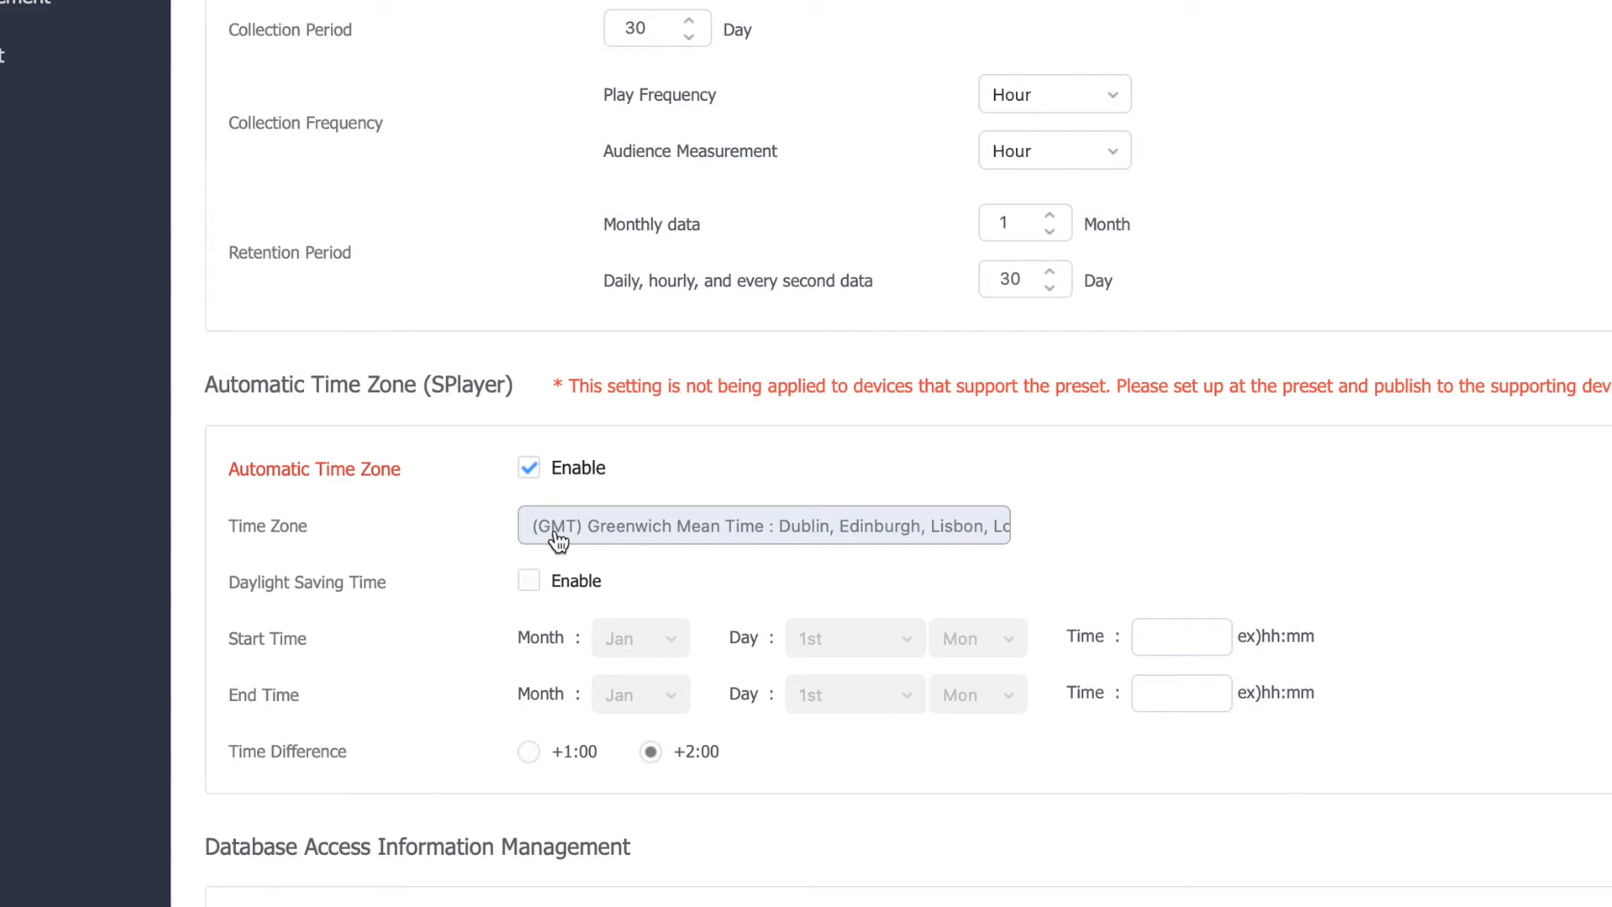
pyautogui.click(529, 580)
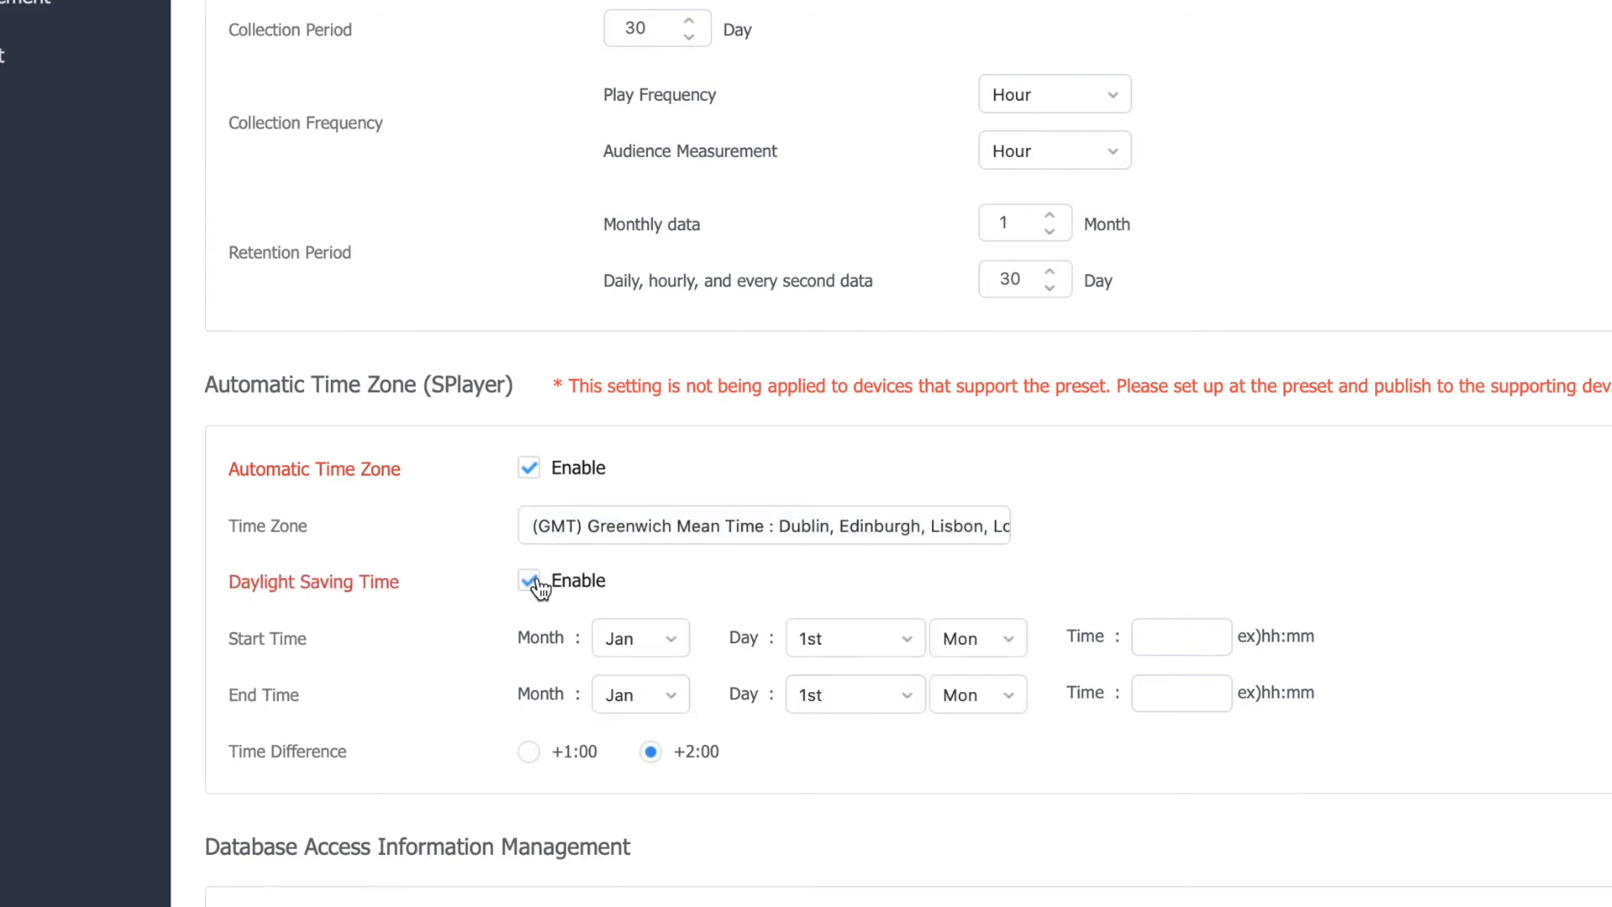
# - Schedule daylight saving from March's last Sunday to October's last Sunday with a +2:00 difference
pyautogui.click(638, 638)
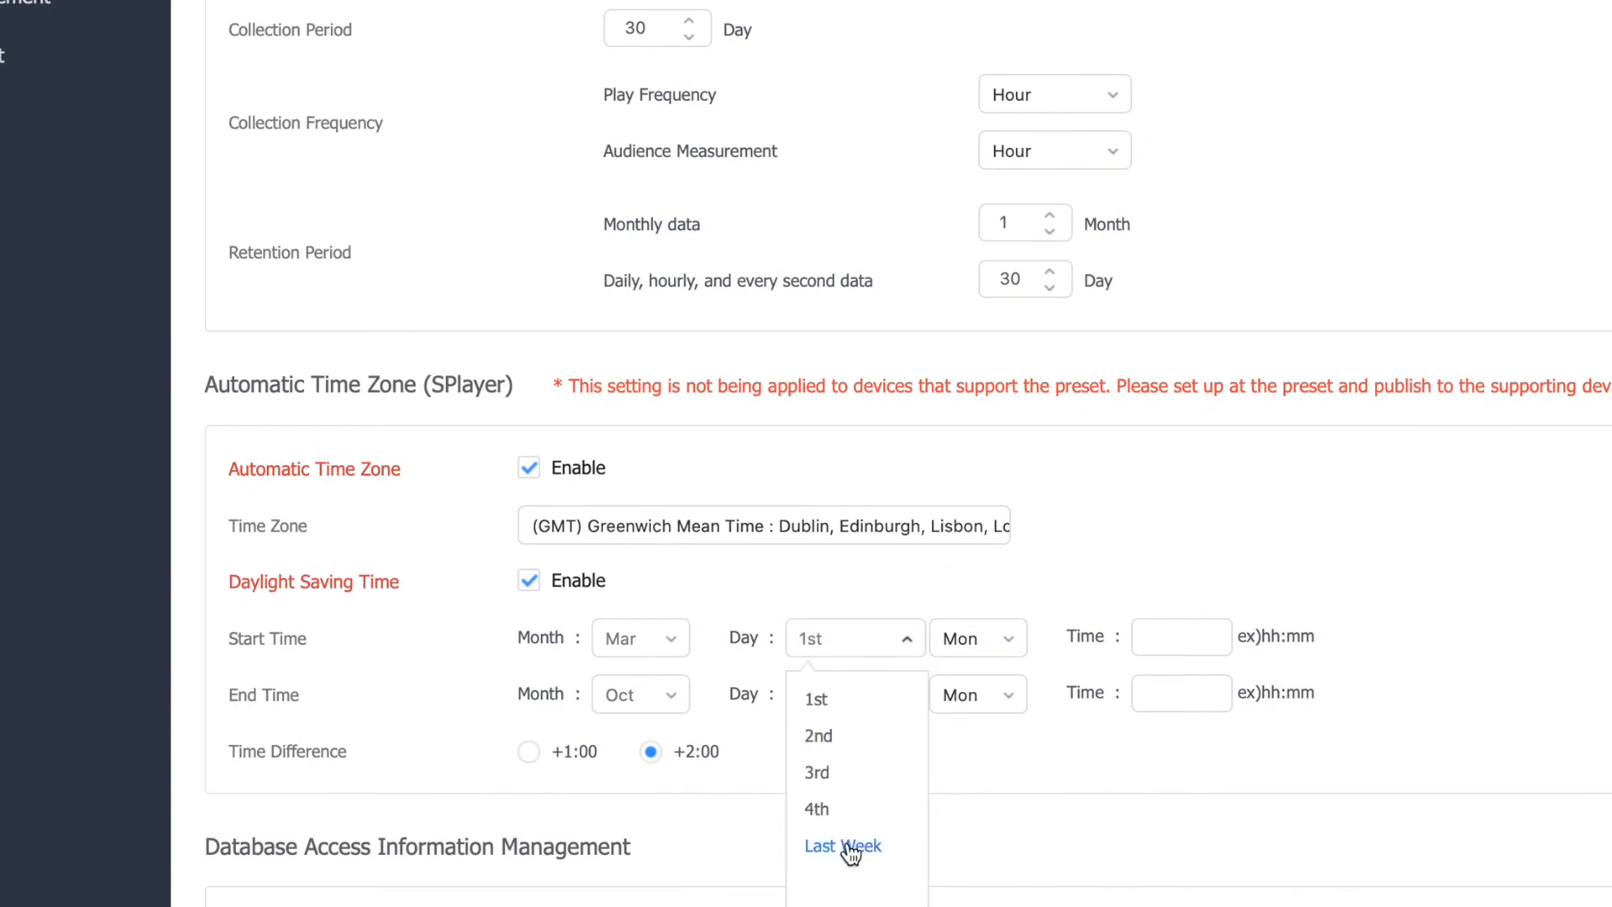
pyautogui.click(842, 844)
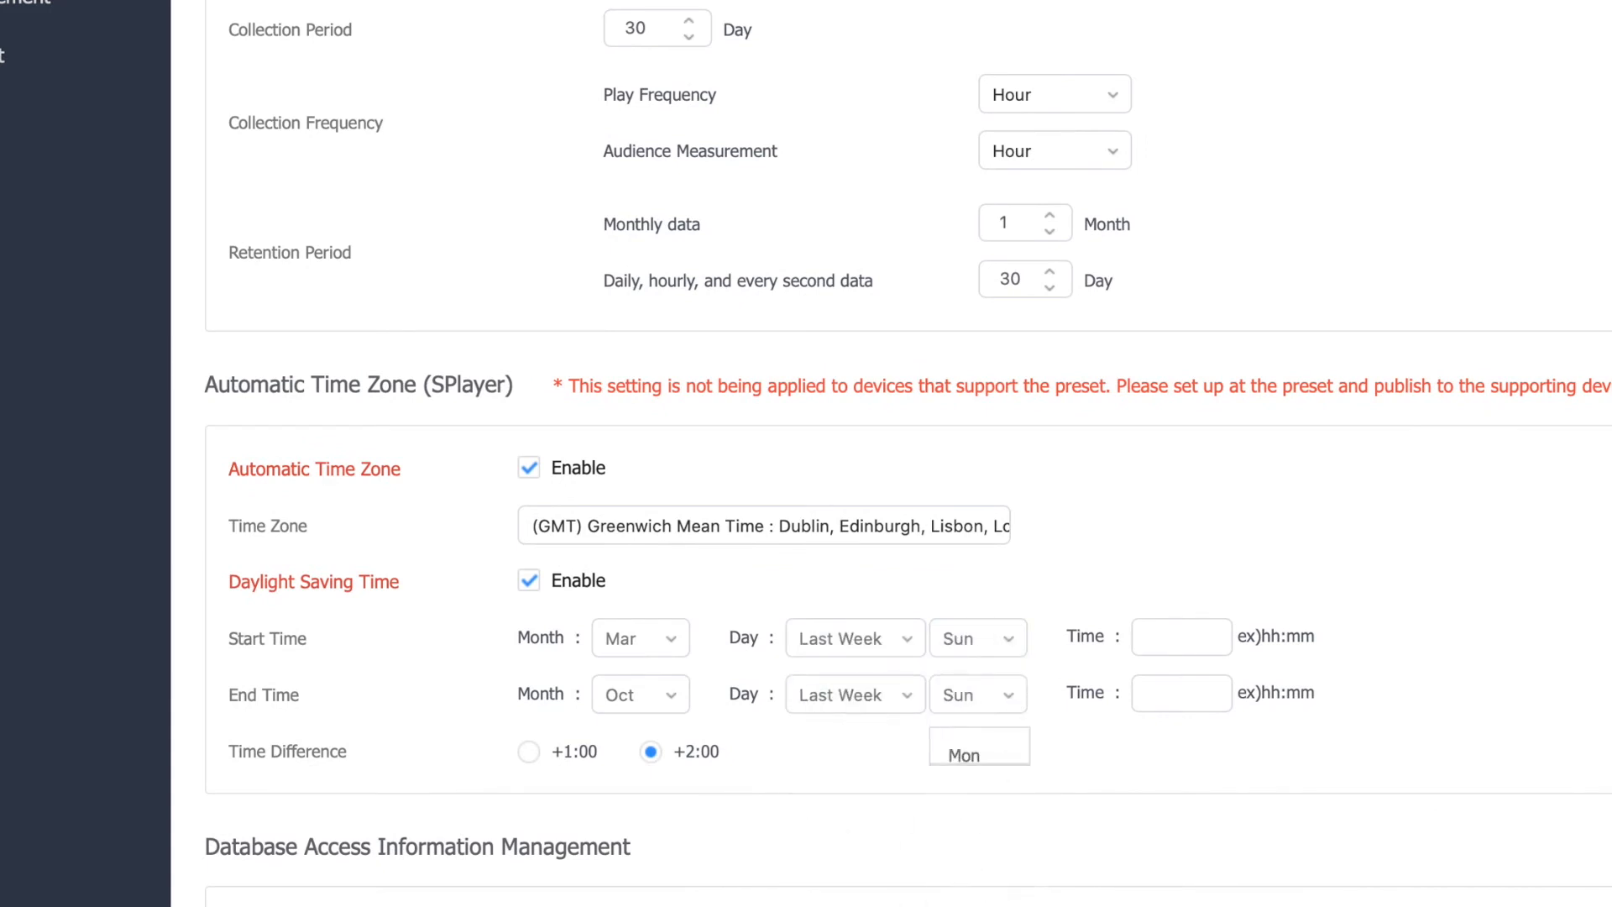
pyautogui.write('02:08')
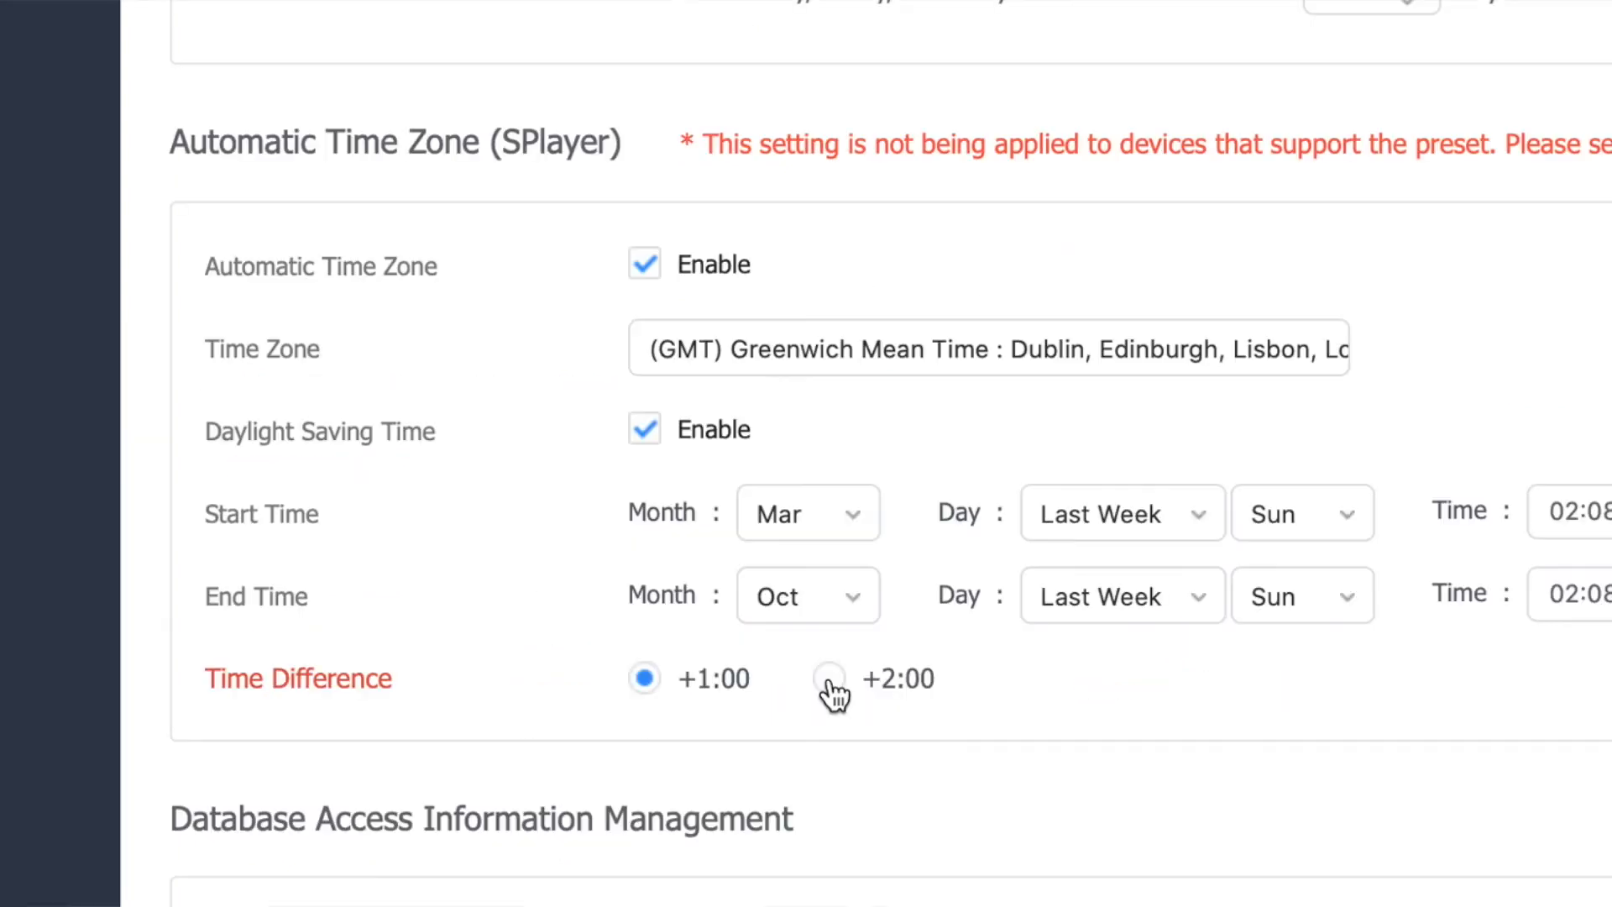
pyautogui.click(828, 677)
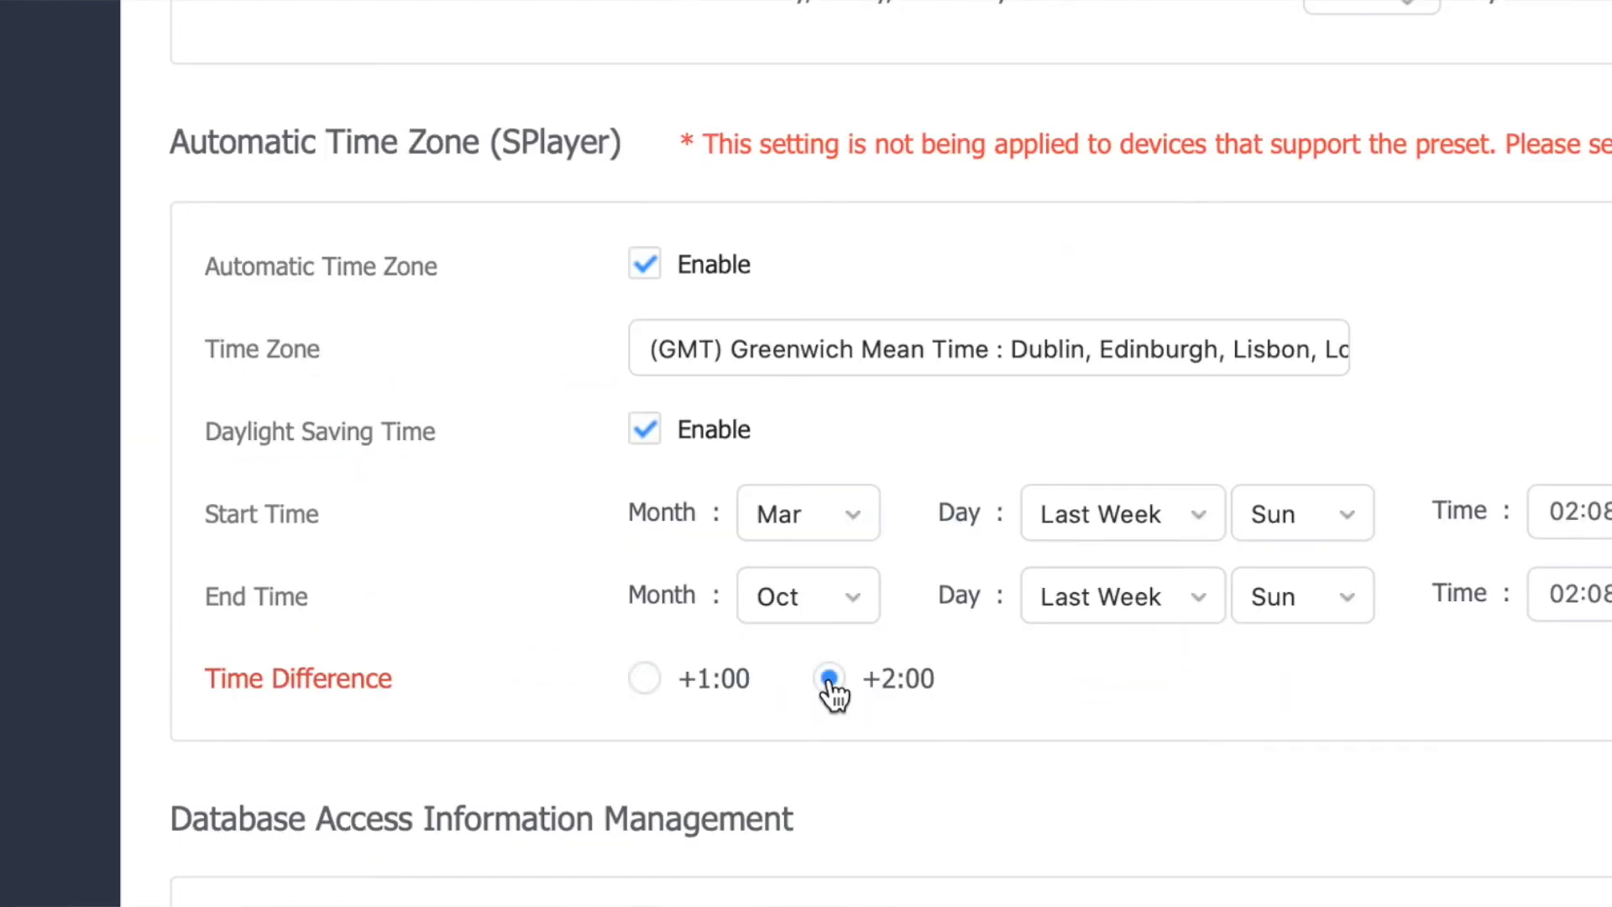